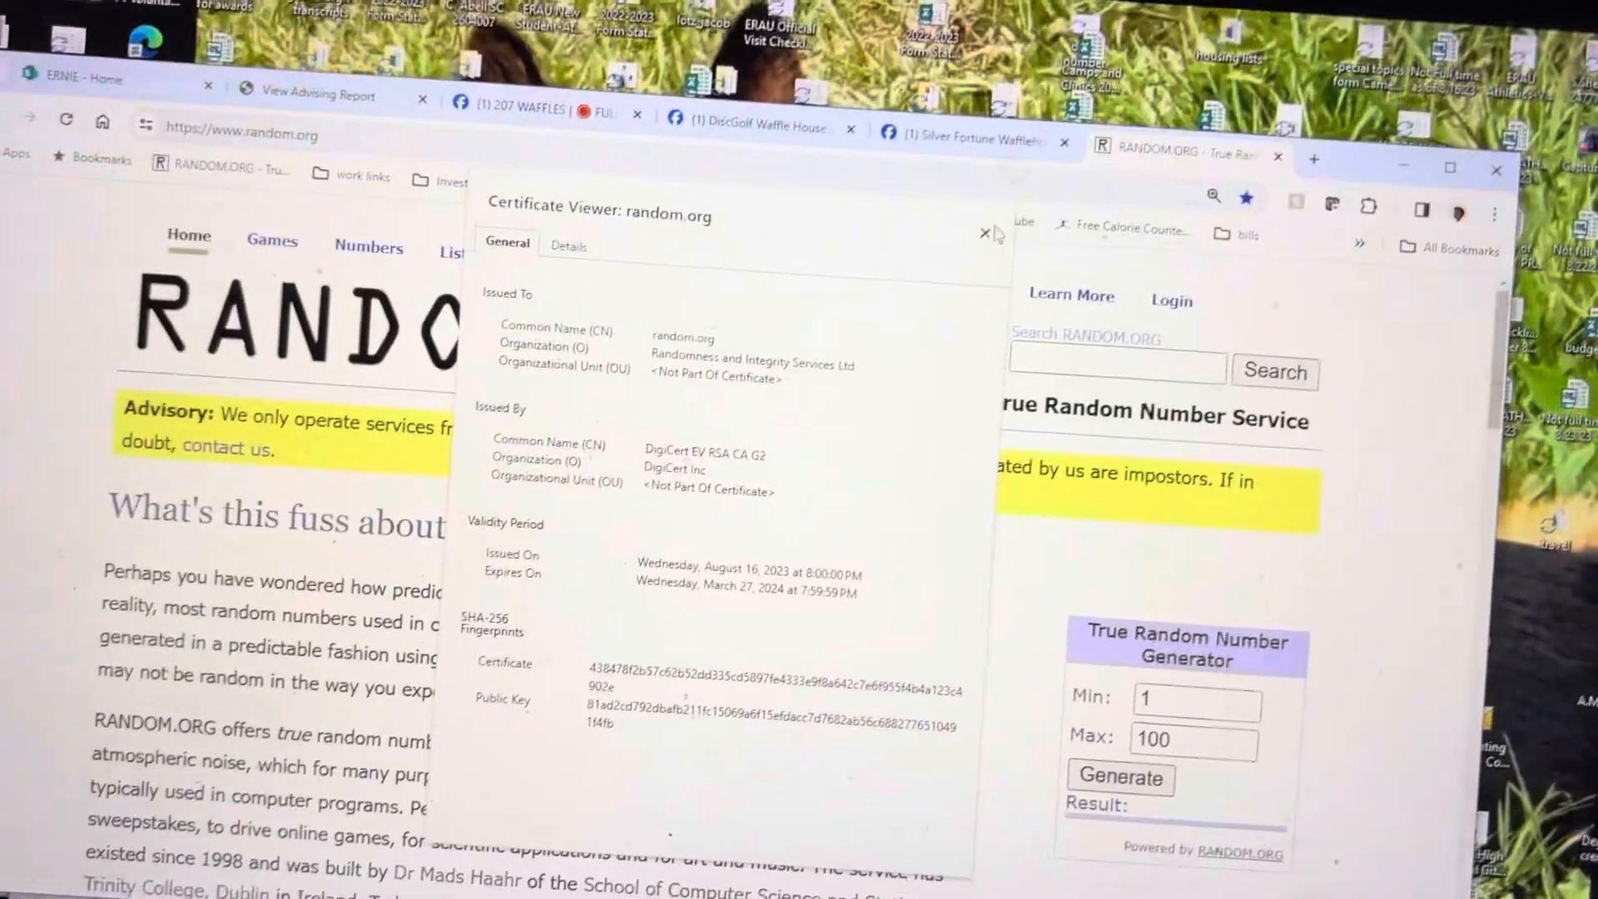
# Check that RANDOM.ORG's certificate is issued to Randomness and Integrity Services Ltd
pyautogui.click(985, 233)
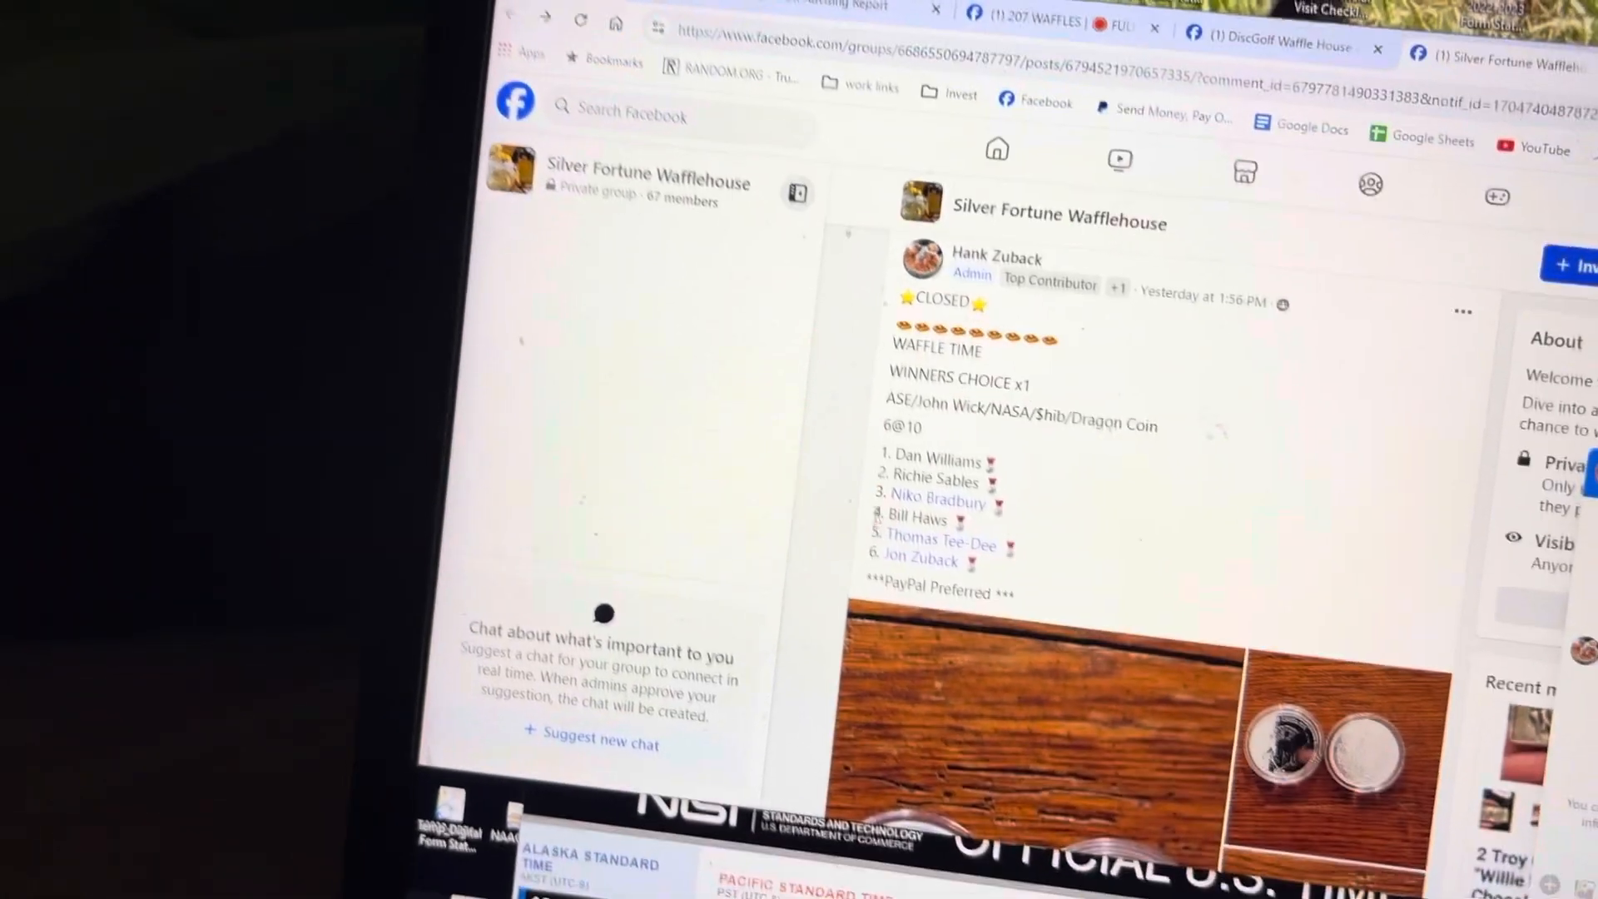
# Highlight the name on line 4 of the Silver Fortune Wafflehouse post
pyautogui.doubleClick(897, 543)
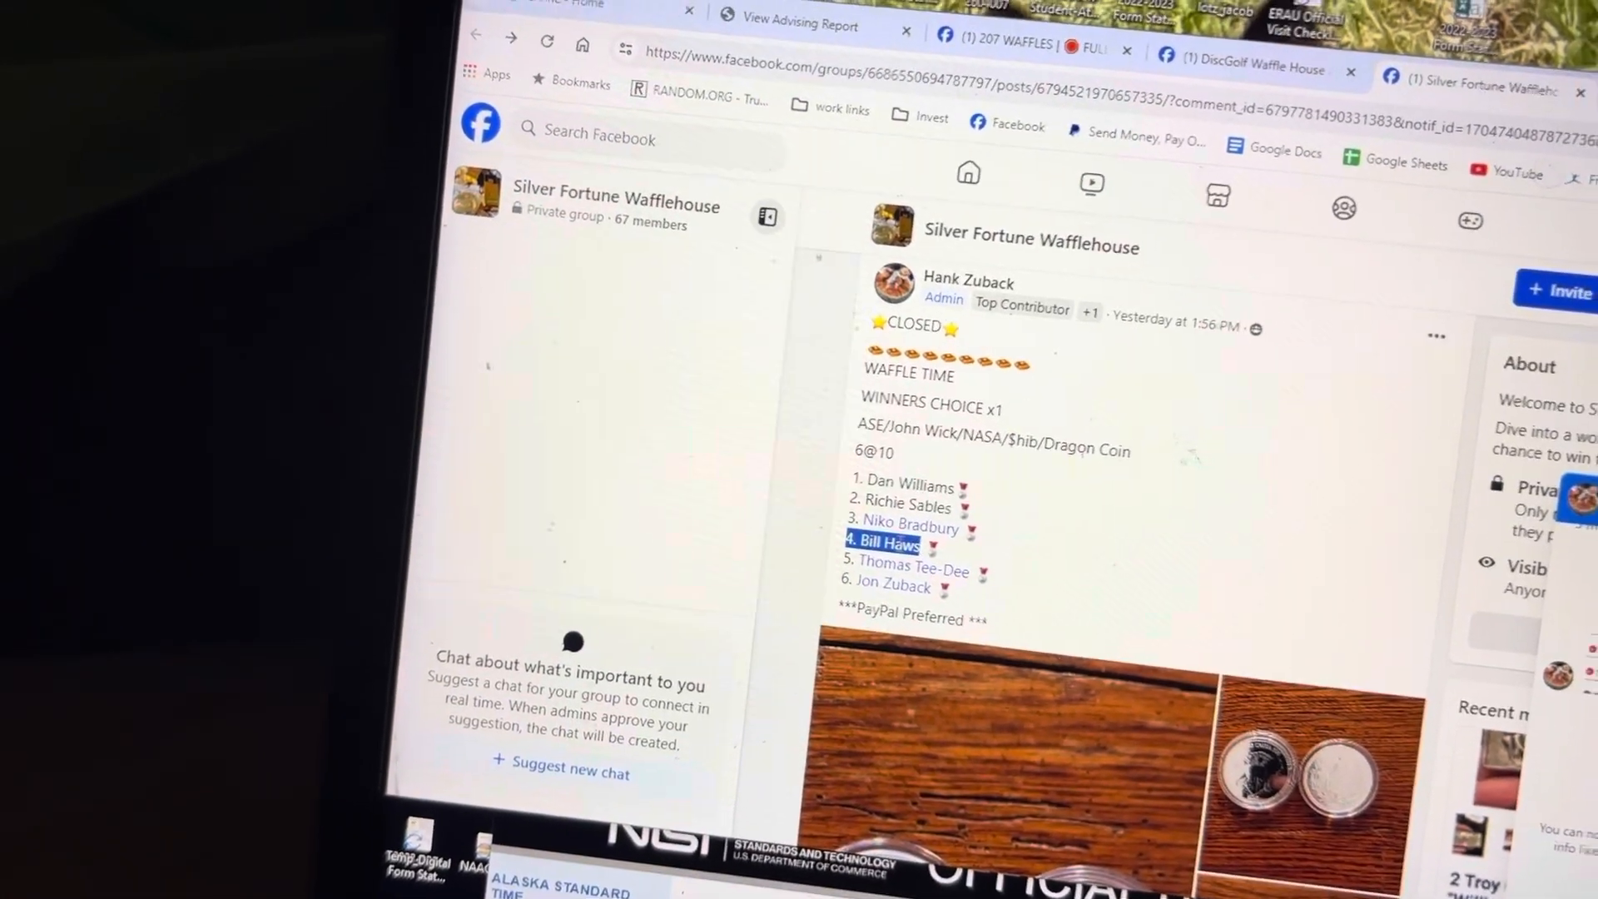